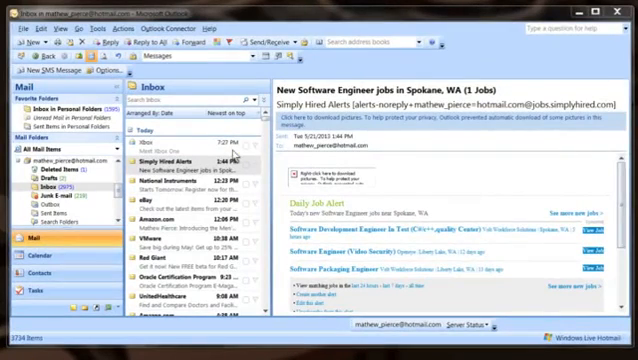
mouse_move(238, 155)
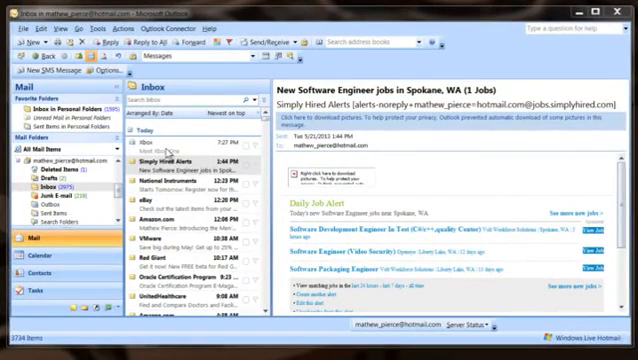
mouse_move(227, 158)
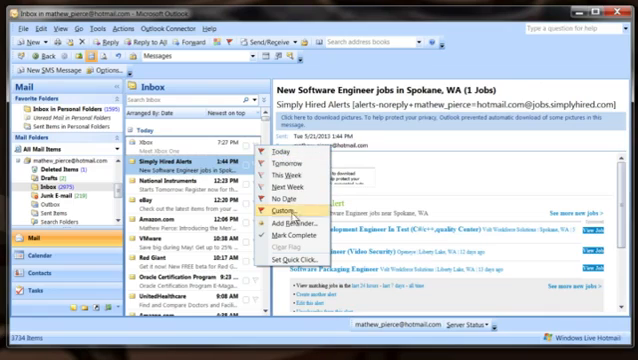
mouse_move(300, 219)
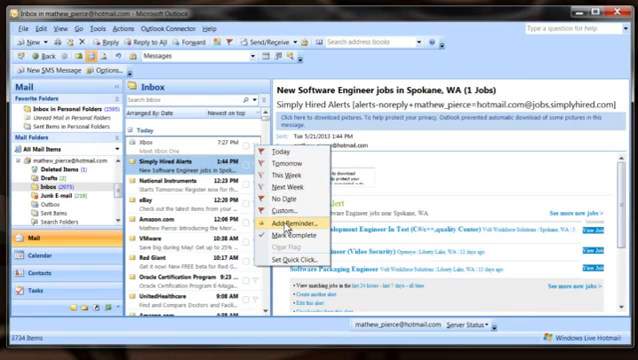
click(297, 213)
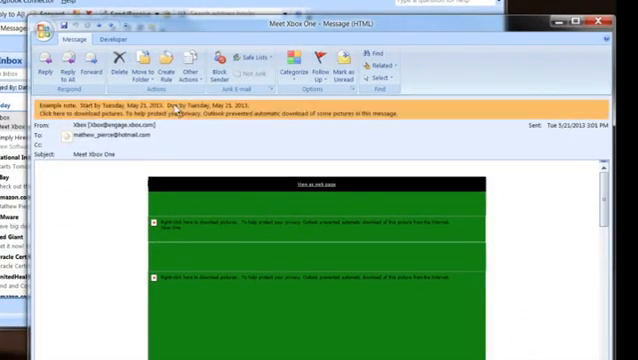
mouse_move(188, 68)
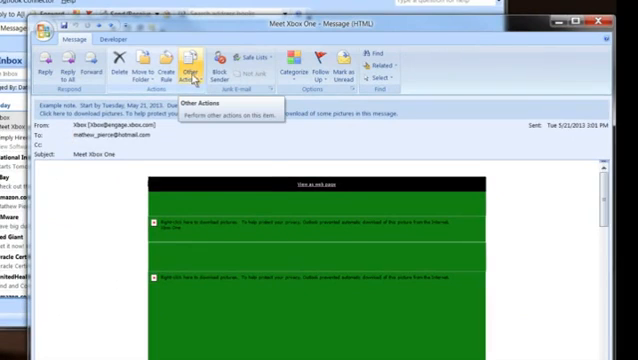
- Show the Other Actions list for the open Meet Xbox One message
click(194, 62)
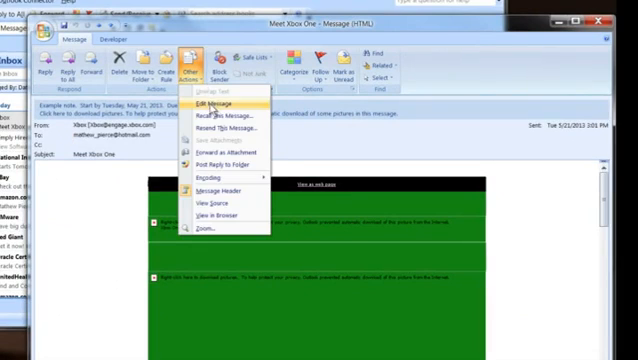
- Make the email editable and write 'Add some text' at the top of its body
click(217, 104)
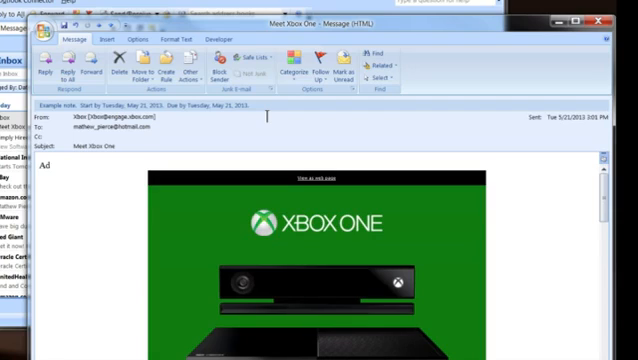
text(Add some text)
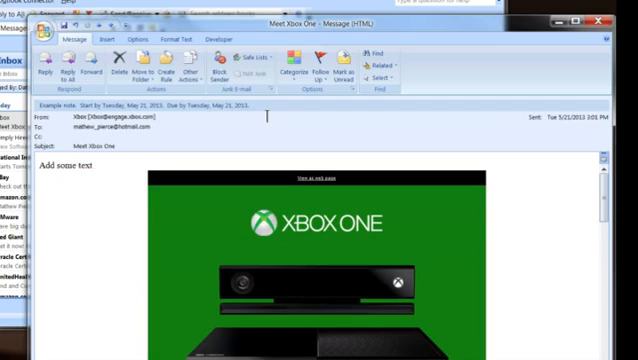